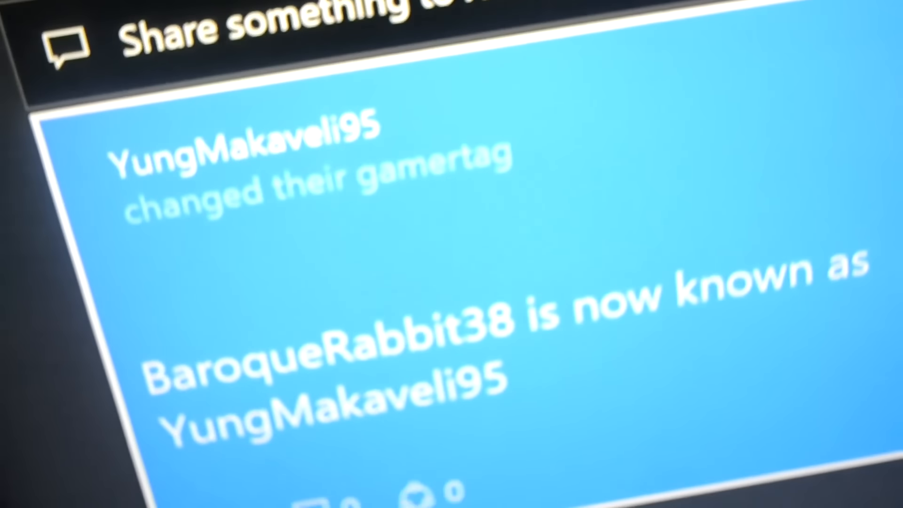
pyautogui.scroll(-3)
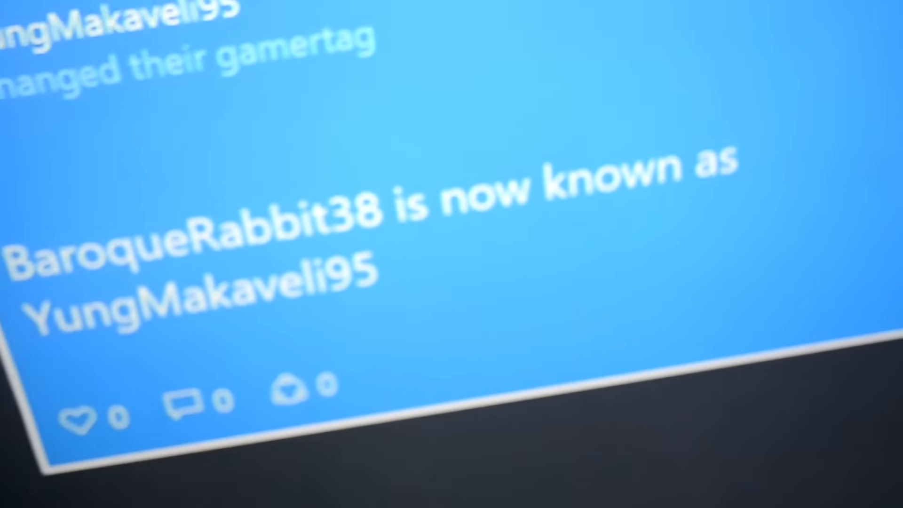